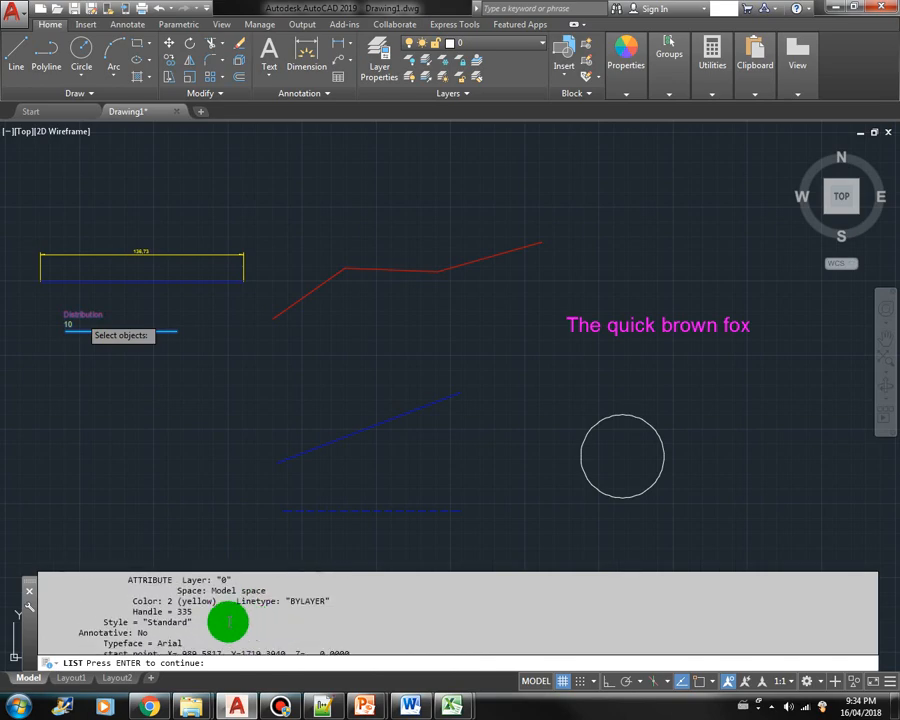
Continue past the LIST property output for the Distribution cable block
key("enter")
type("COPY")
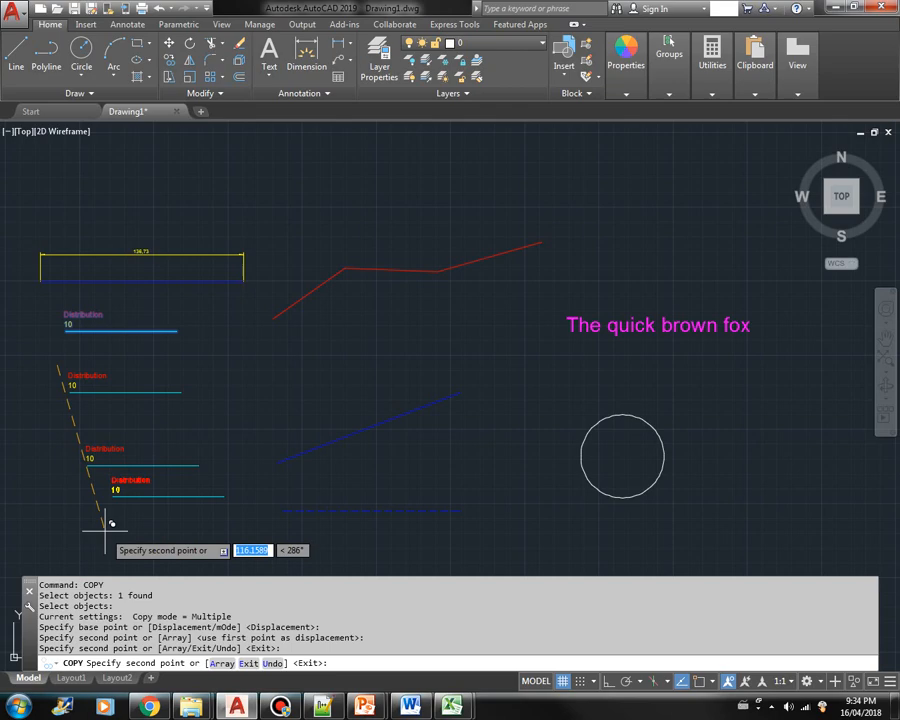
mouse_move(232, 332)
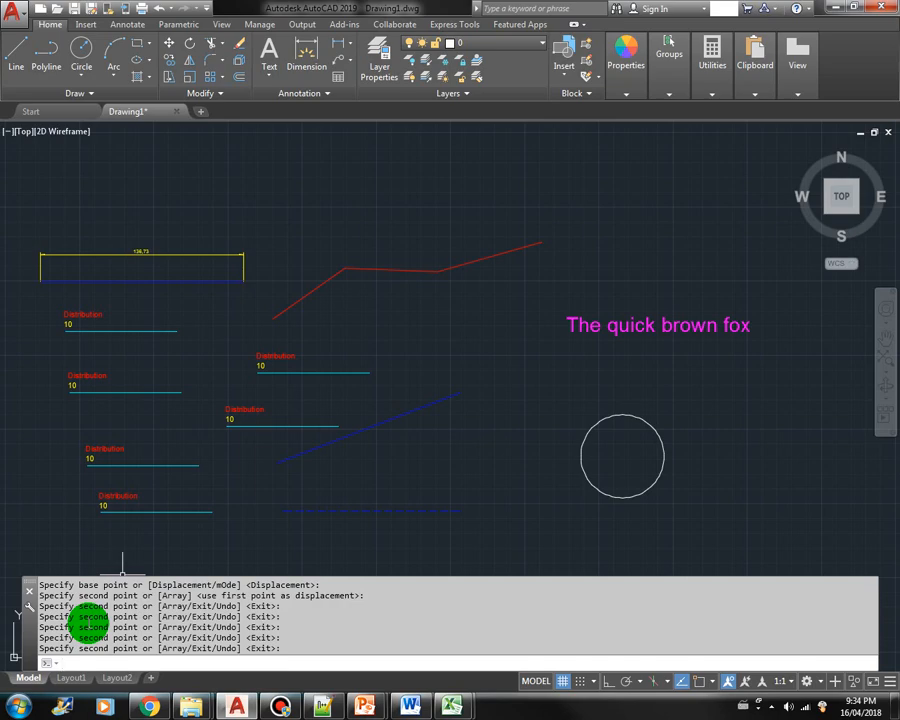
Enter (defun c:countcables() with (setq cables (ssget "X" '((0 . "INSERT") (2 . "CABLE"))))
type("(defun c:")
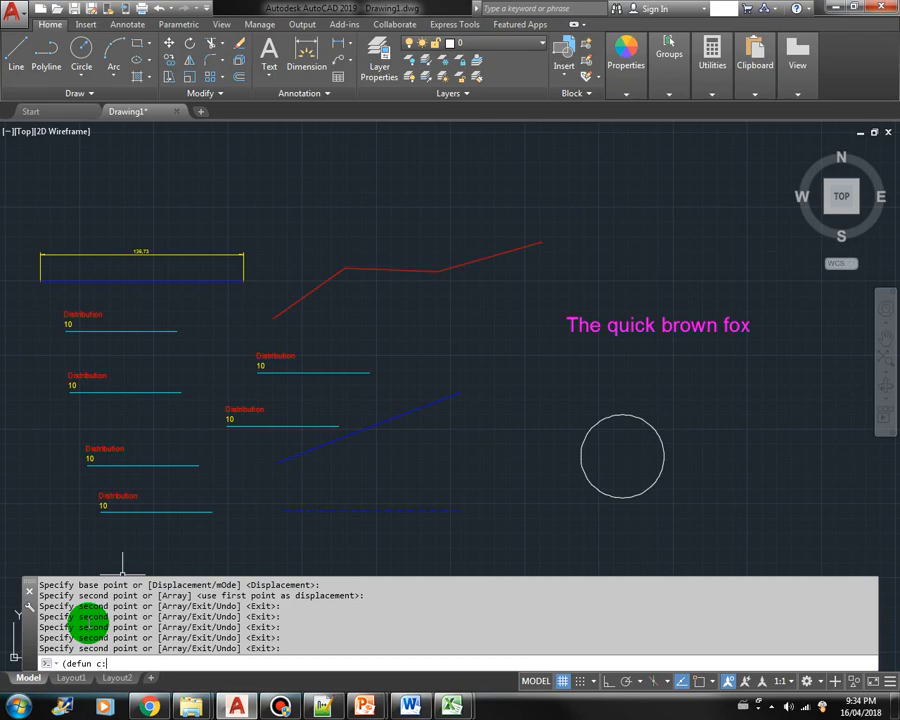
type("count")
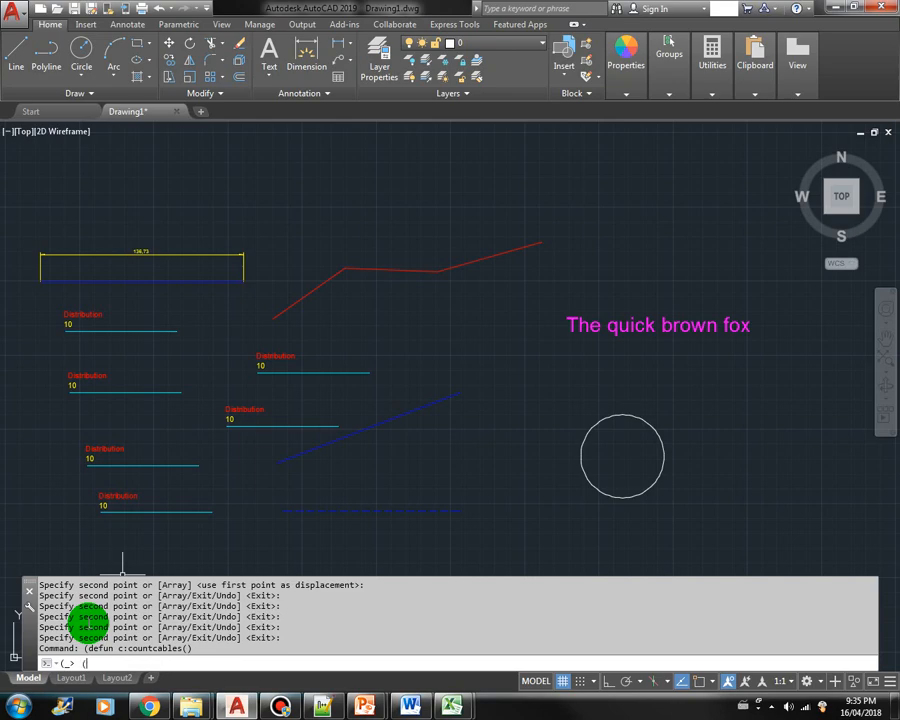
type("(setq cable")
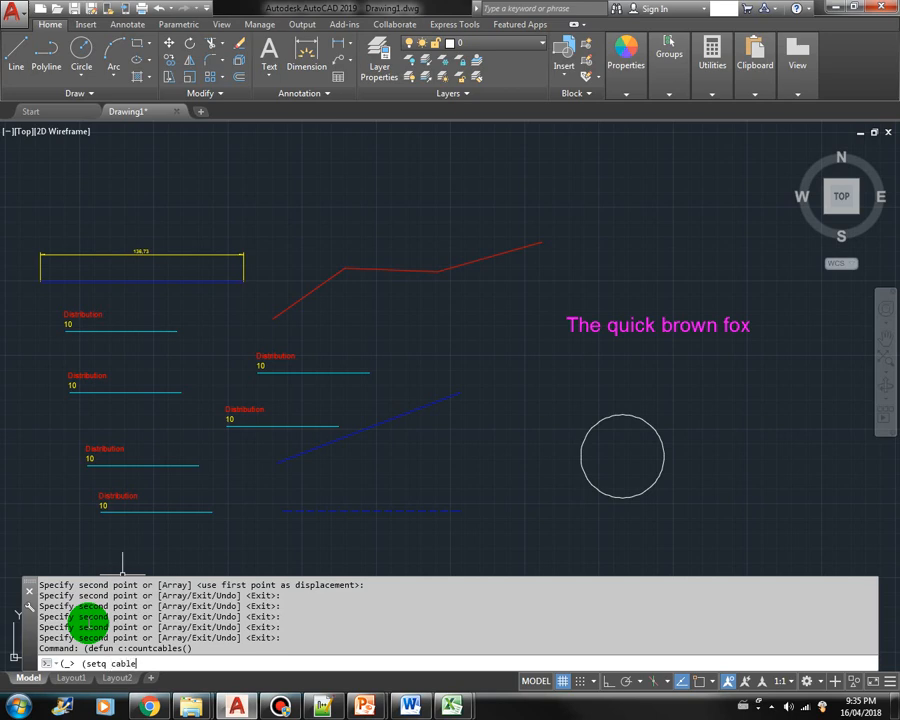
type("s (")
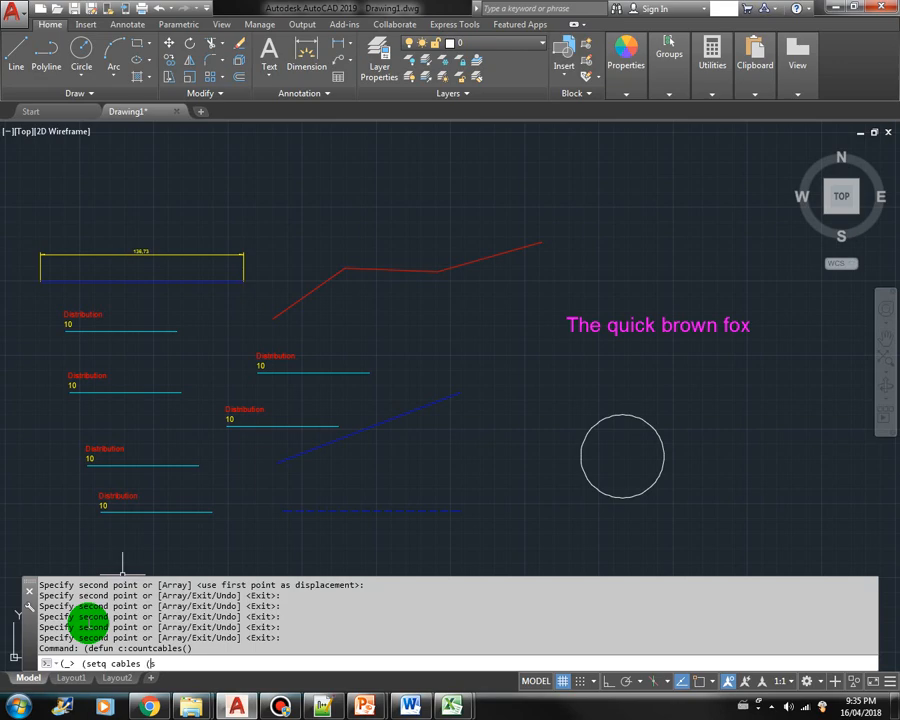
type("sget \"X")
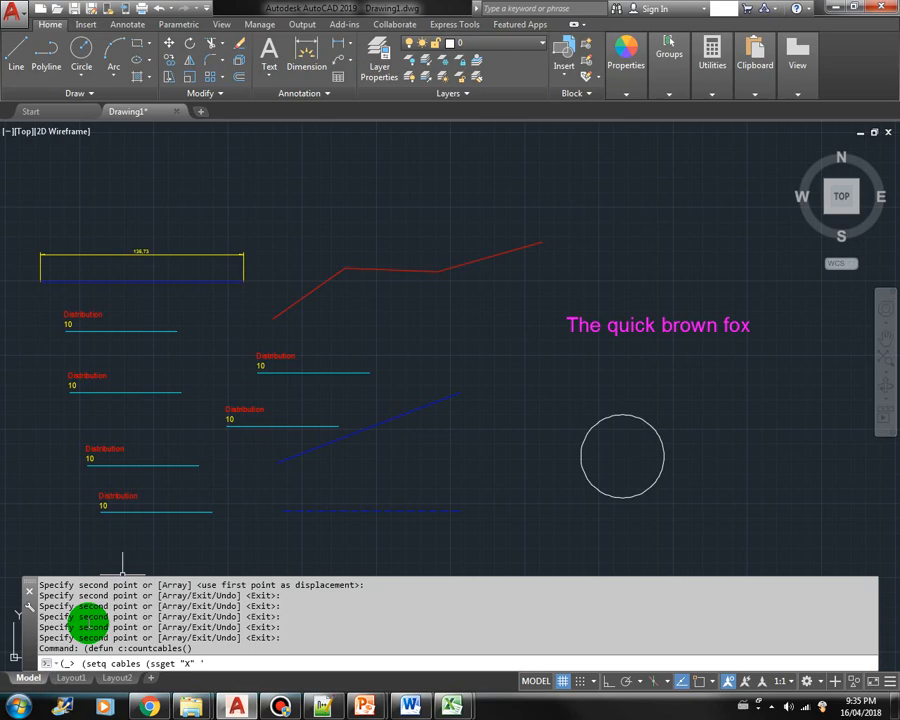
type("'((0 .")
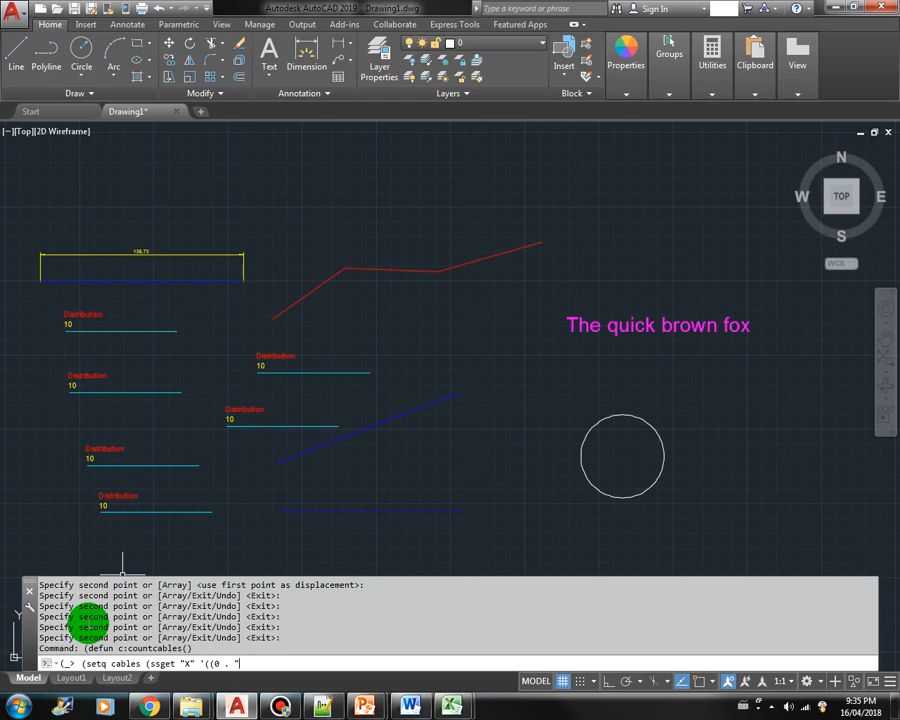
type("INSERT\") (")
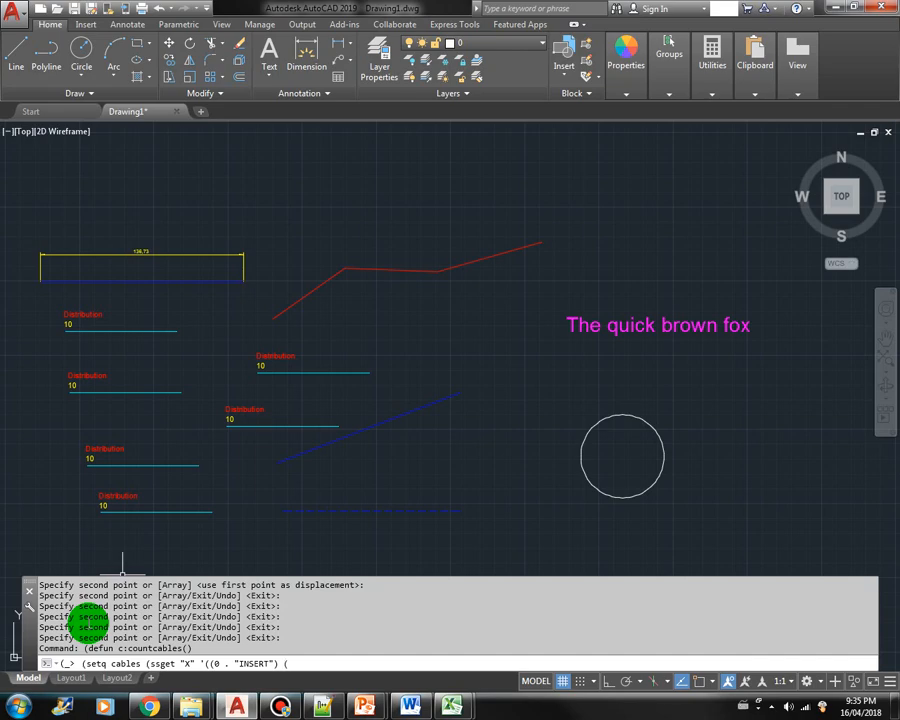
type("2 .")
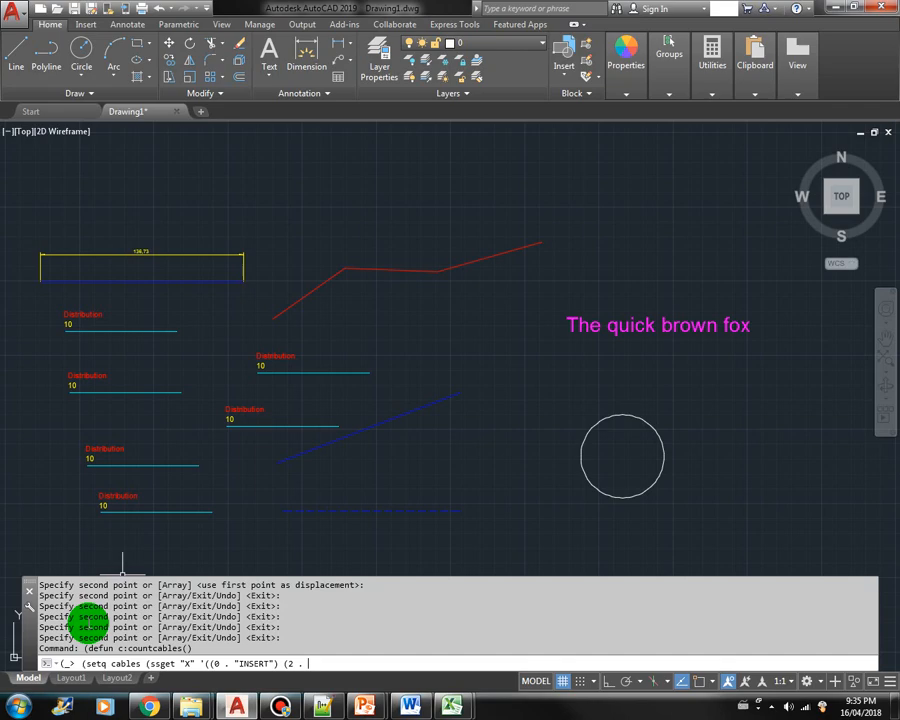
type("CABLE")
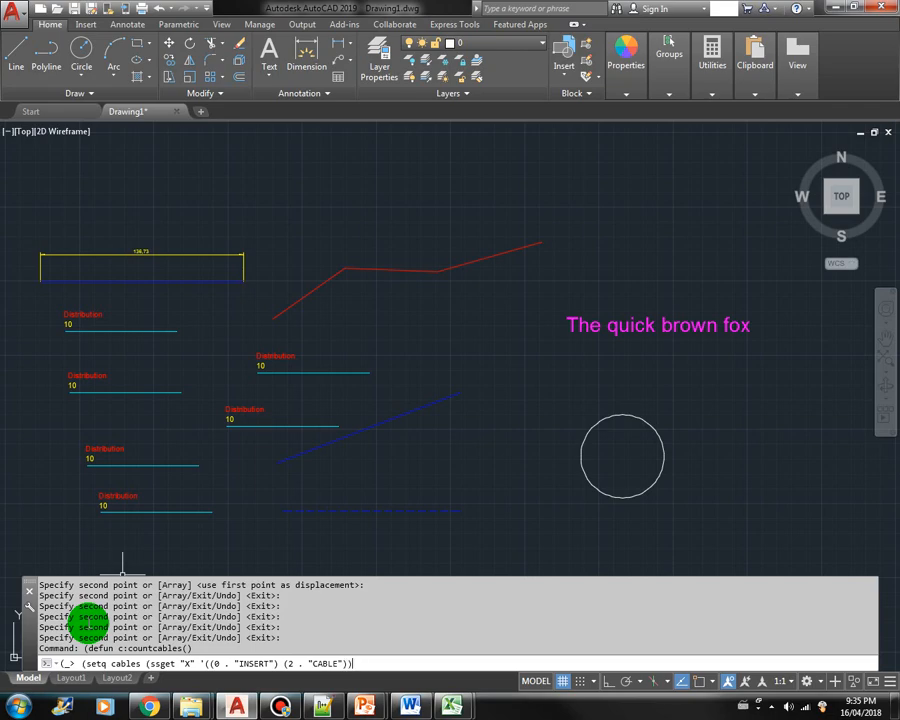
type("))")
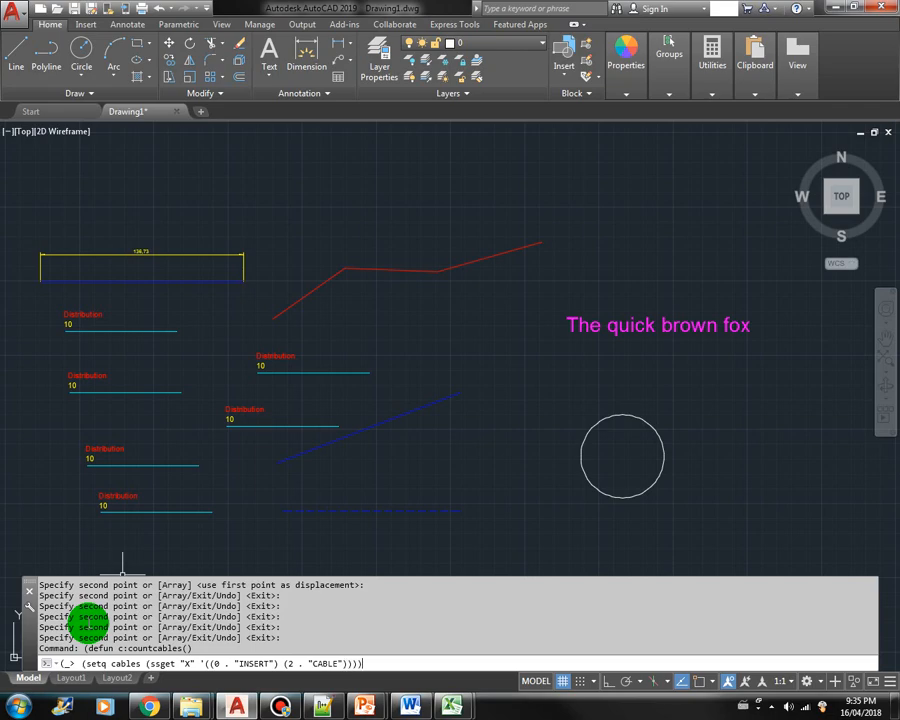
key("Return")
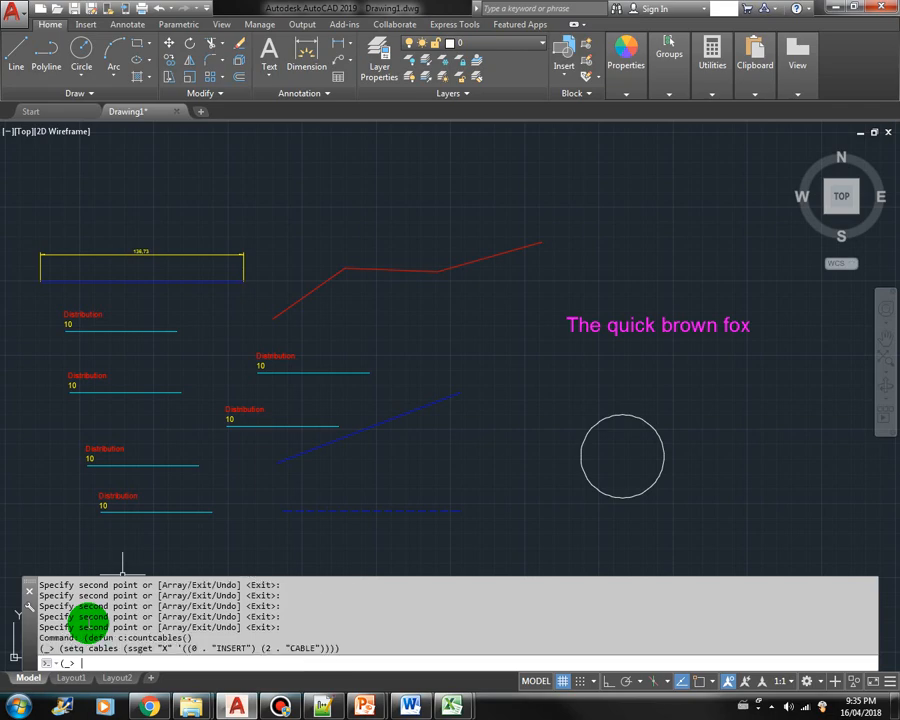
Add (setq len (sslength cables)) to store the cable count
type("(setq len (")
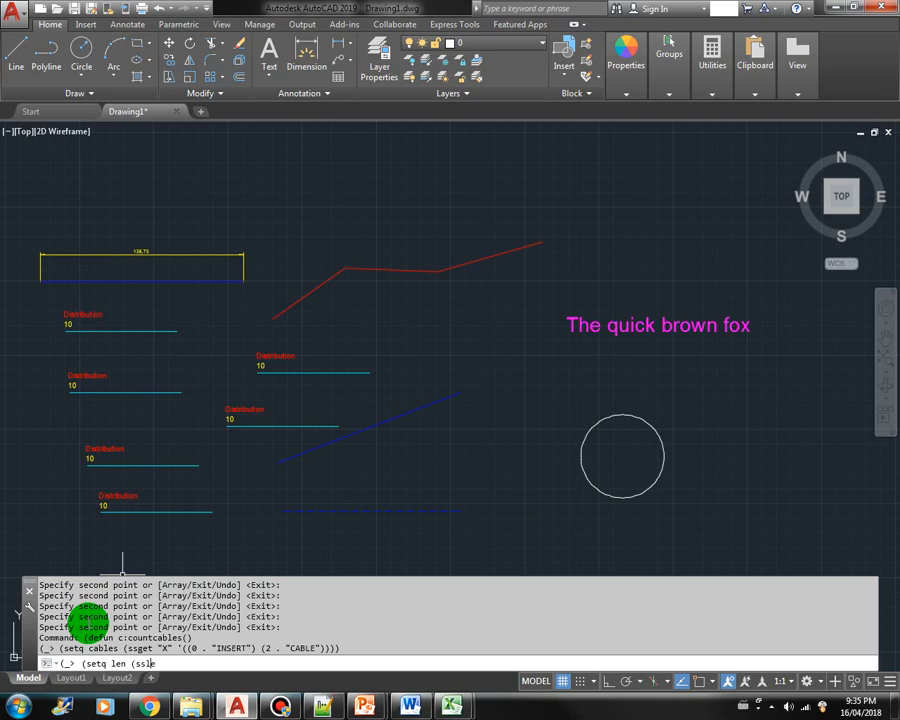
type("sslength")
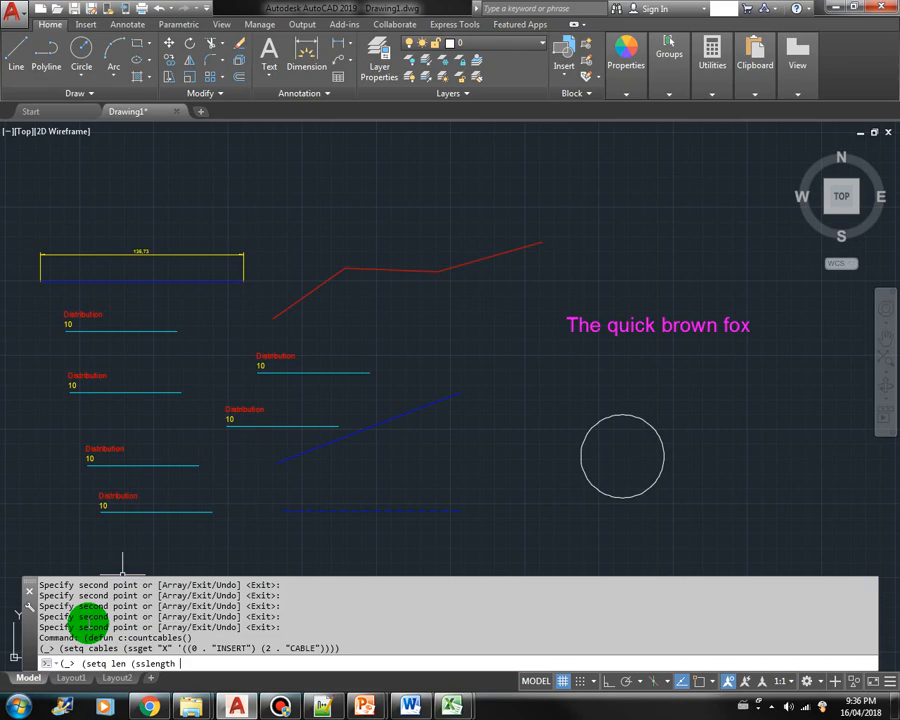
type("cables)")
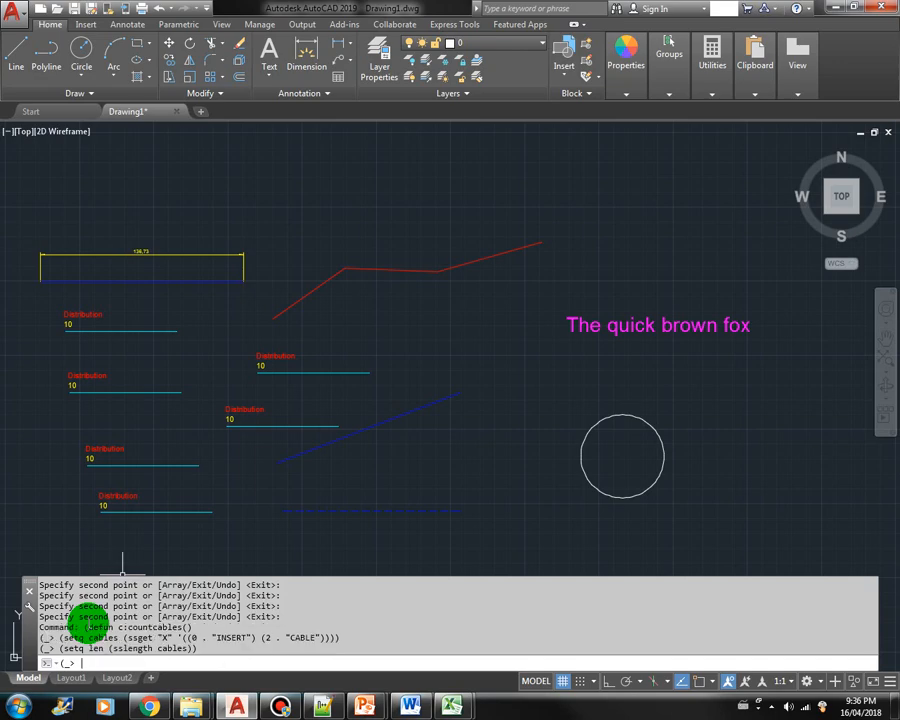
type("(")
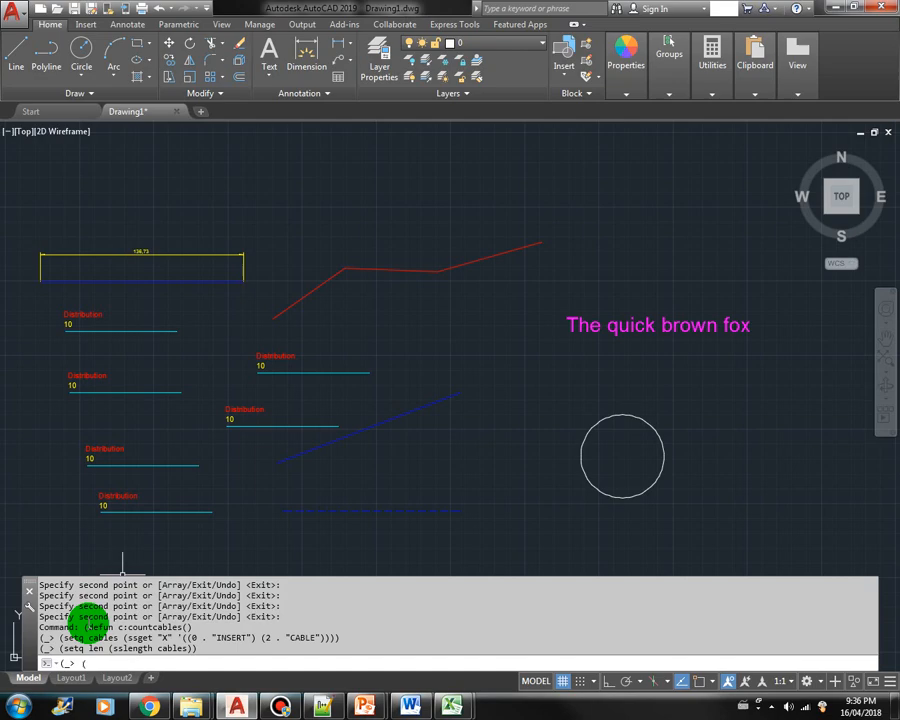
Add an alert with strcat "There are " (itoa len) " cables in this drawing." and (princ)
type("a")
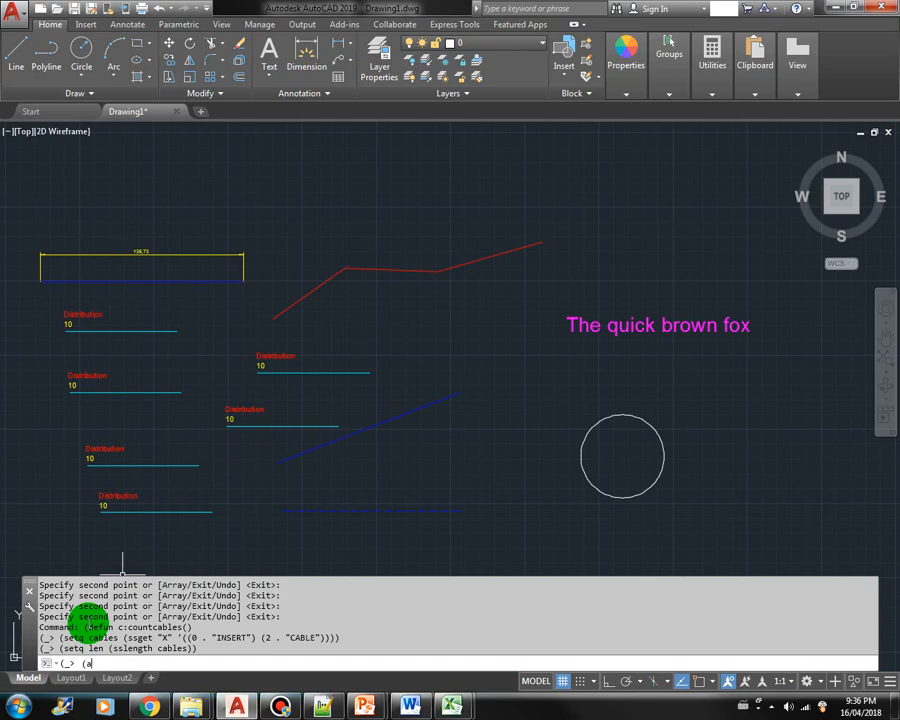
type("lert")
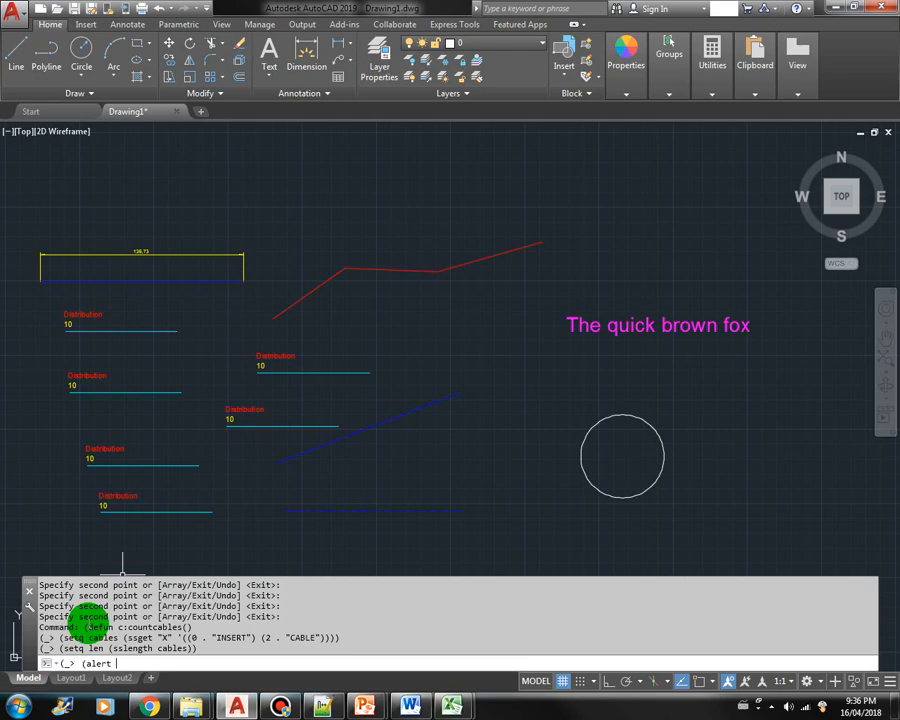
type("(")
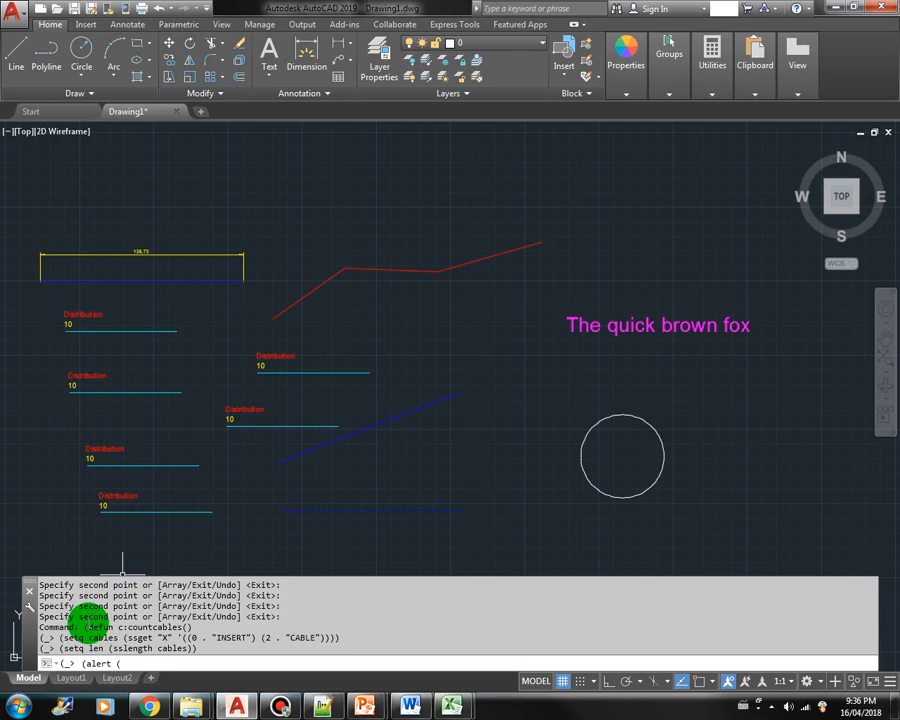
type("strcat \"There are")
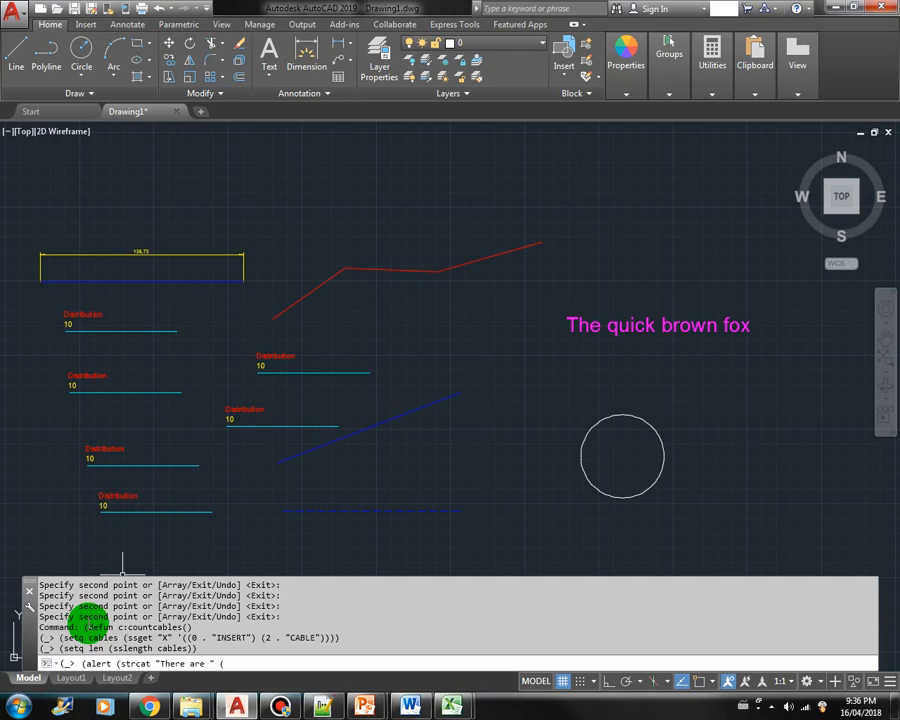
type("(")
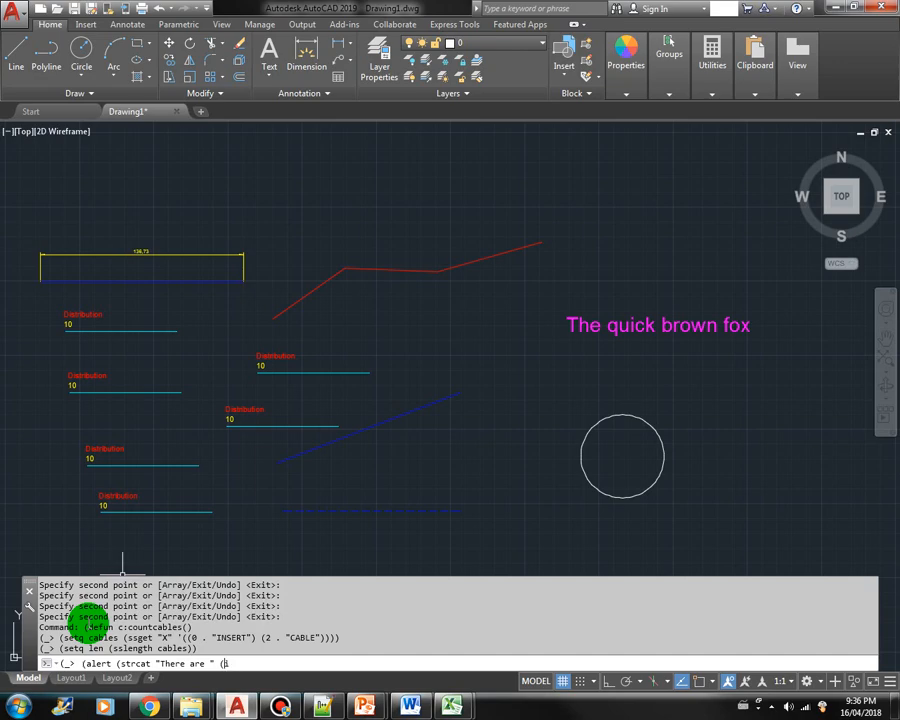
type("toa")
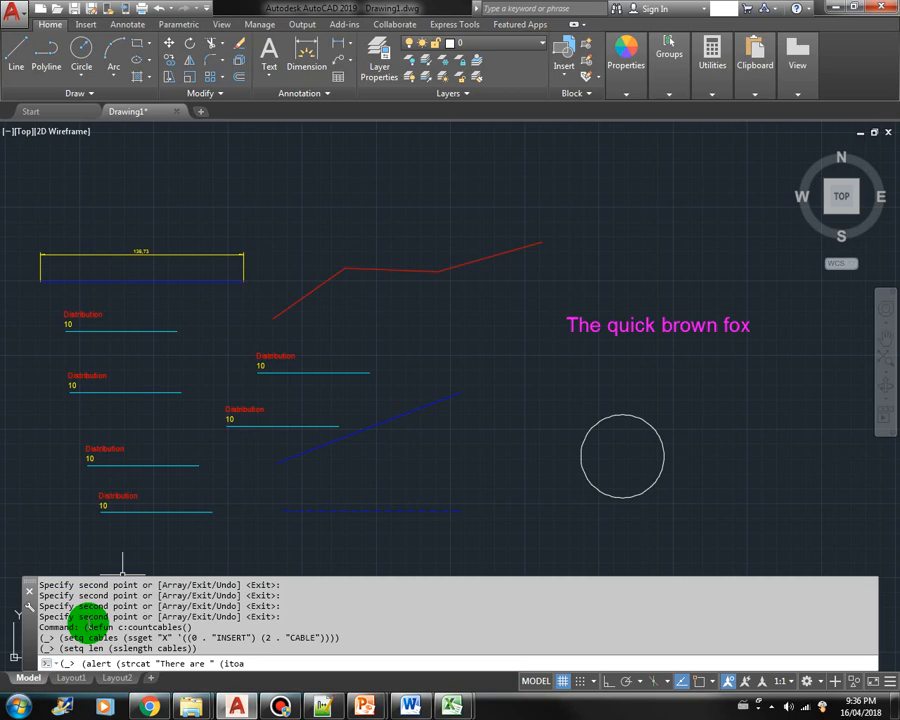
type("len")
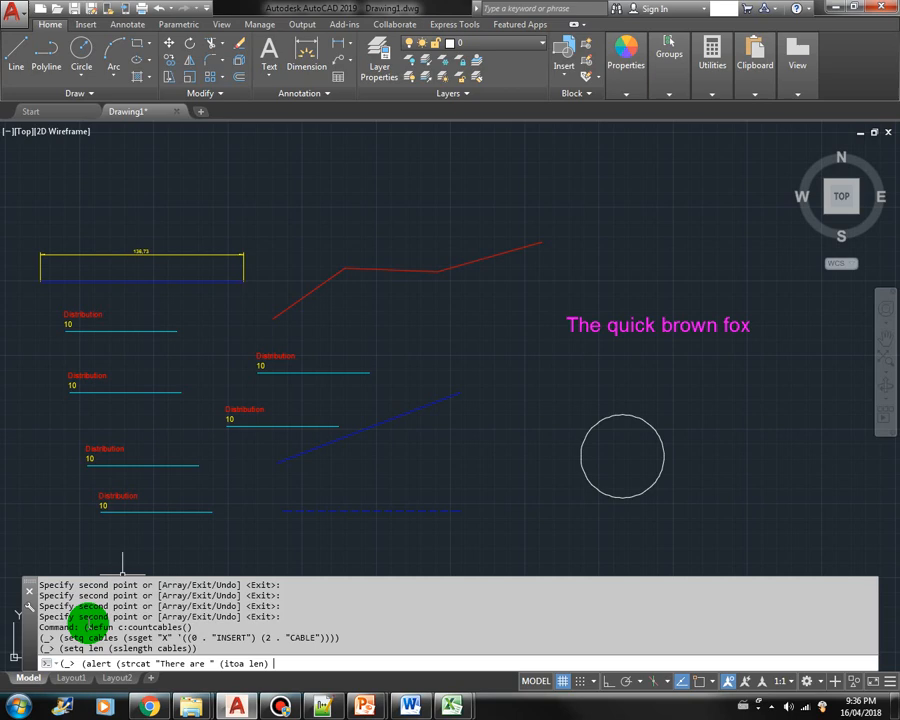
type("xca")
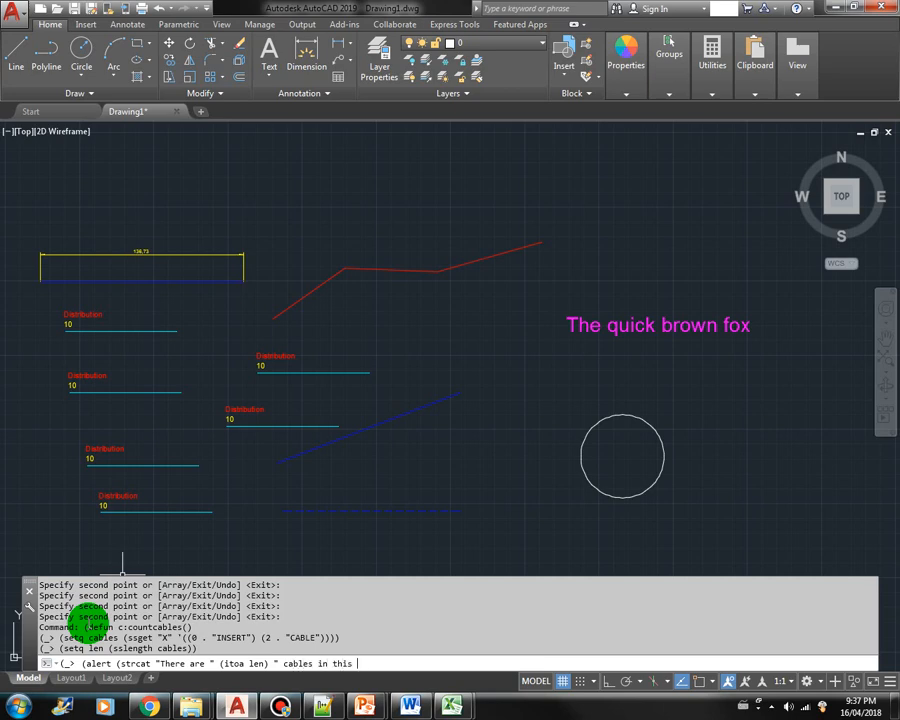
type("drawing.\"")
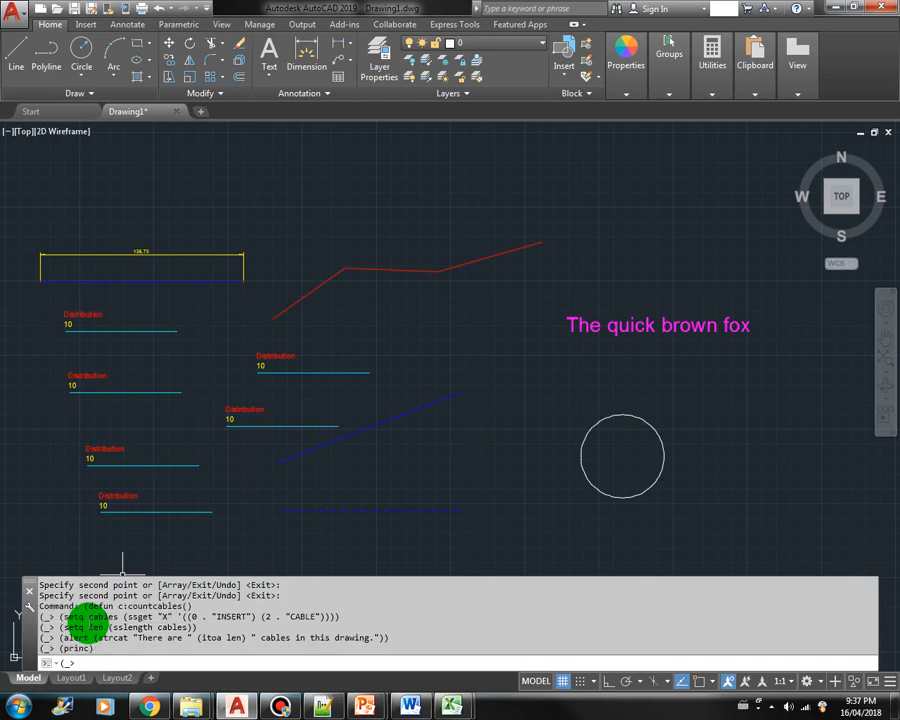
Close the defun, run COUNTCABLES showing 6 cables, and dismiss the alert
key("Return")
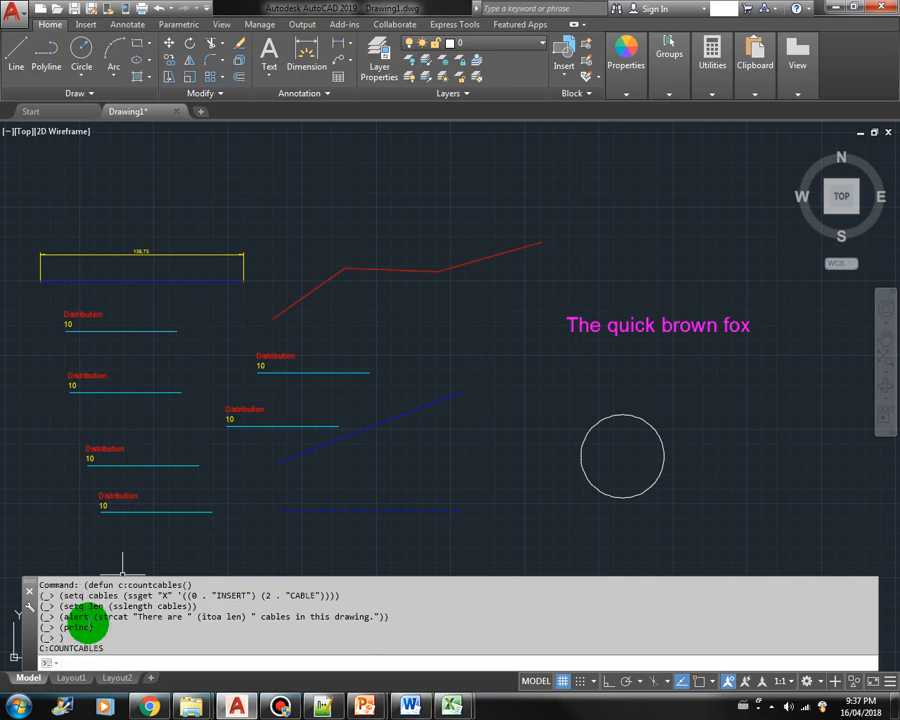
type("cou")
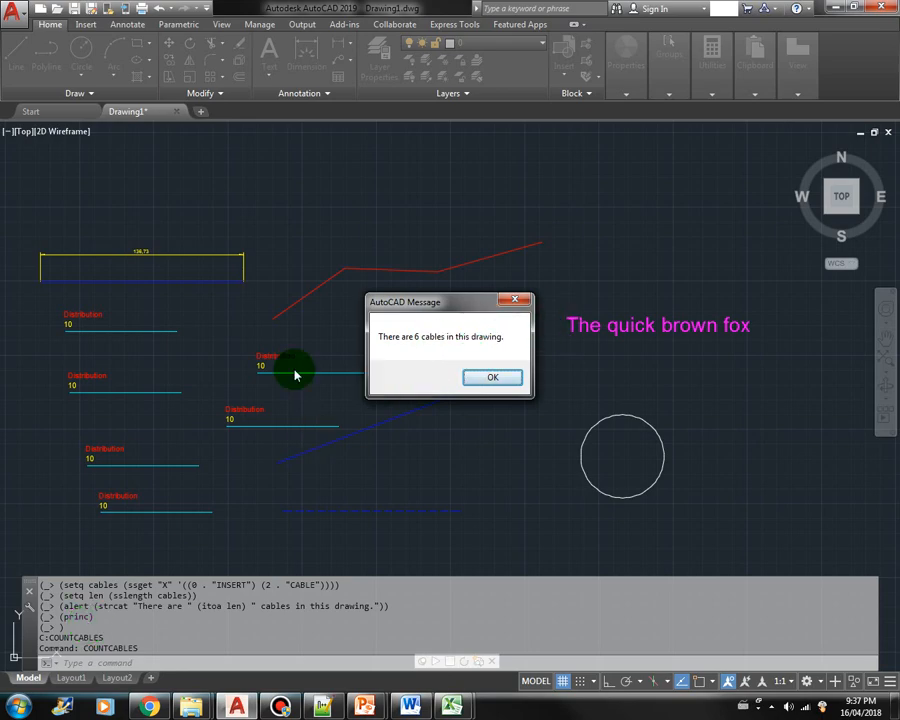
mouse_move(422, 428)
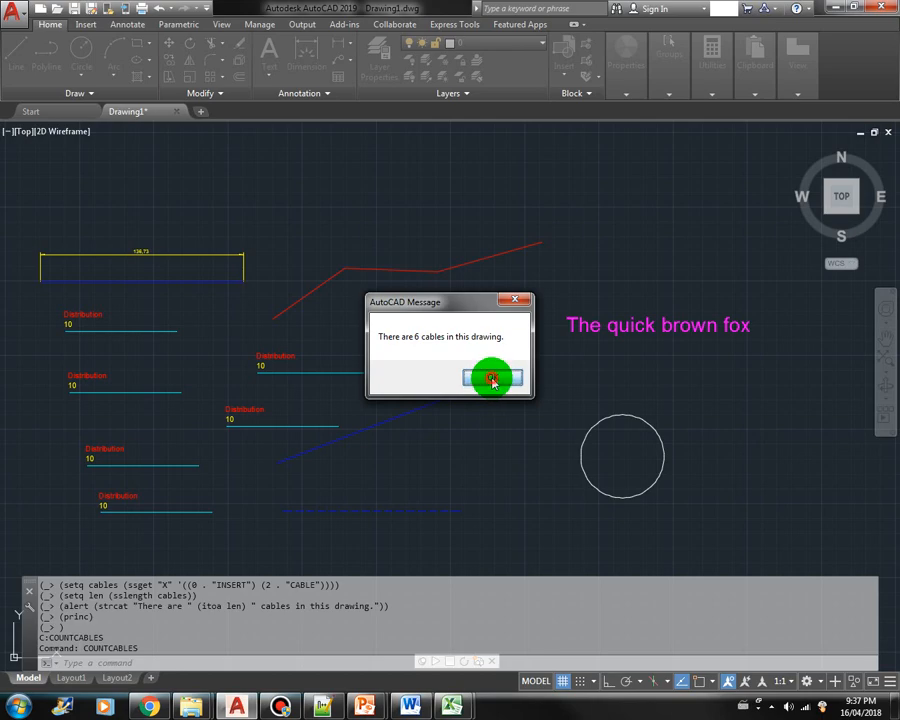
left_click(491, 378)
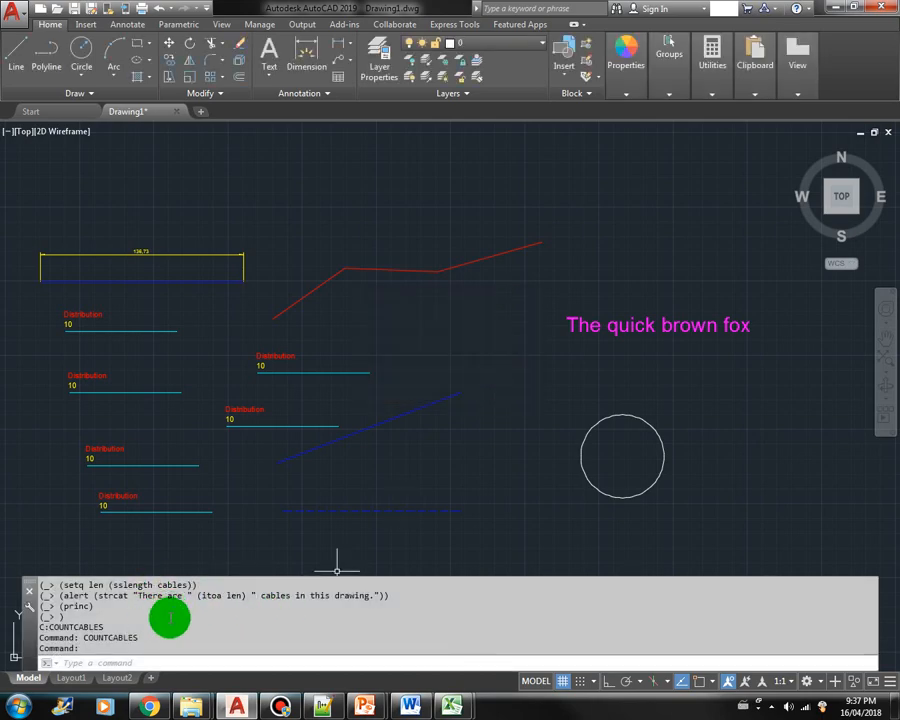